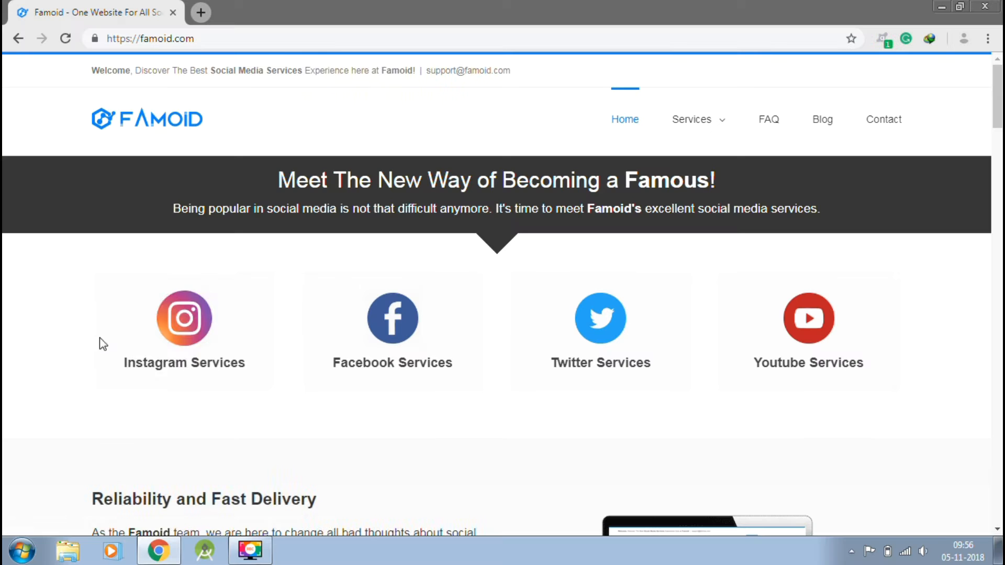
mouse_move(392, 331)
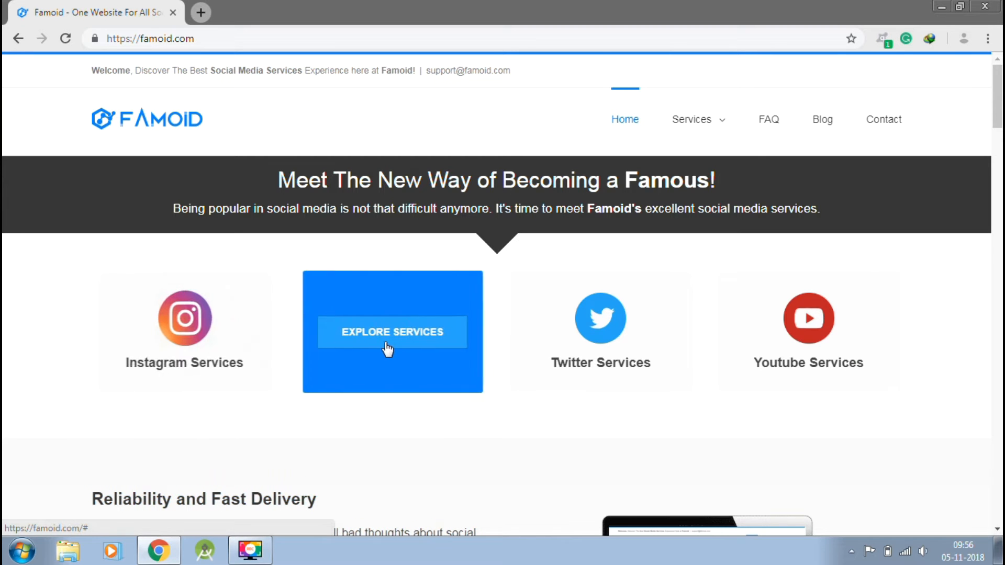
mouse_move(528, 349)
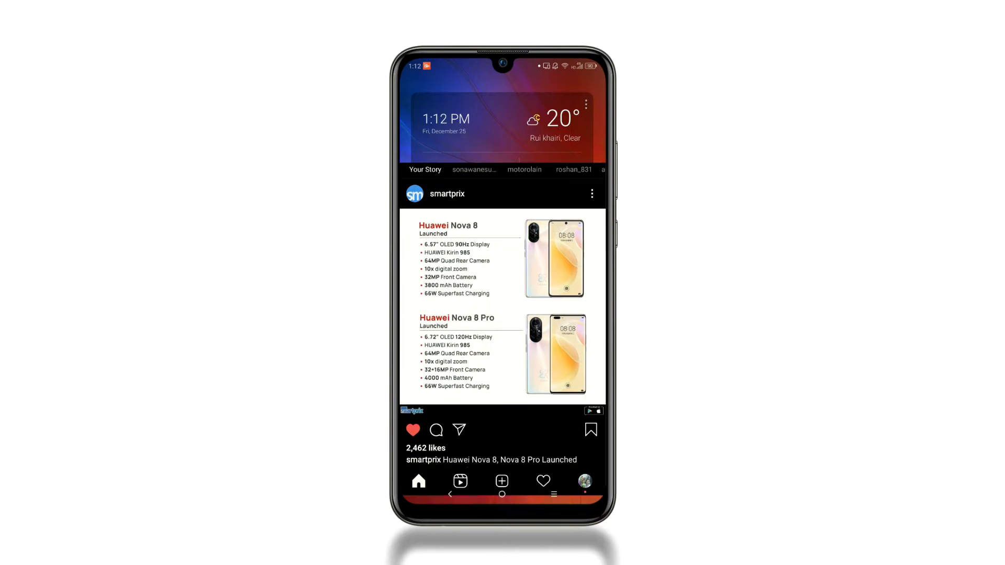
Open your own profile page and show its side menu with Archive, Saved and Settings
left_click(583, 481)
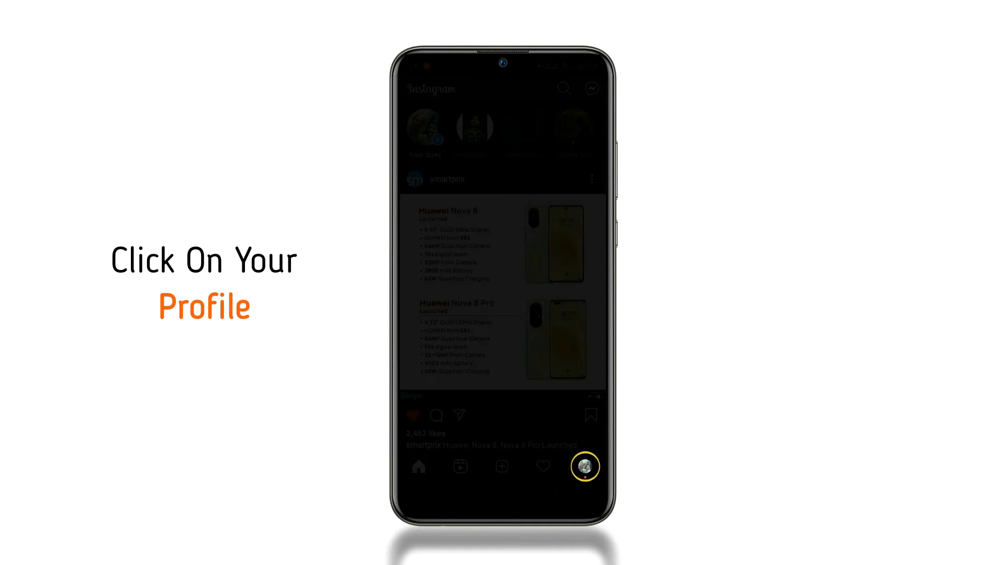
left_click(583, 466)
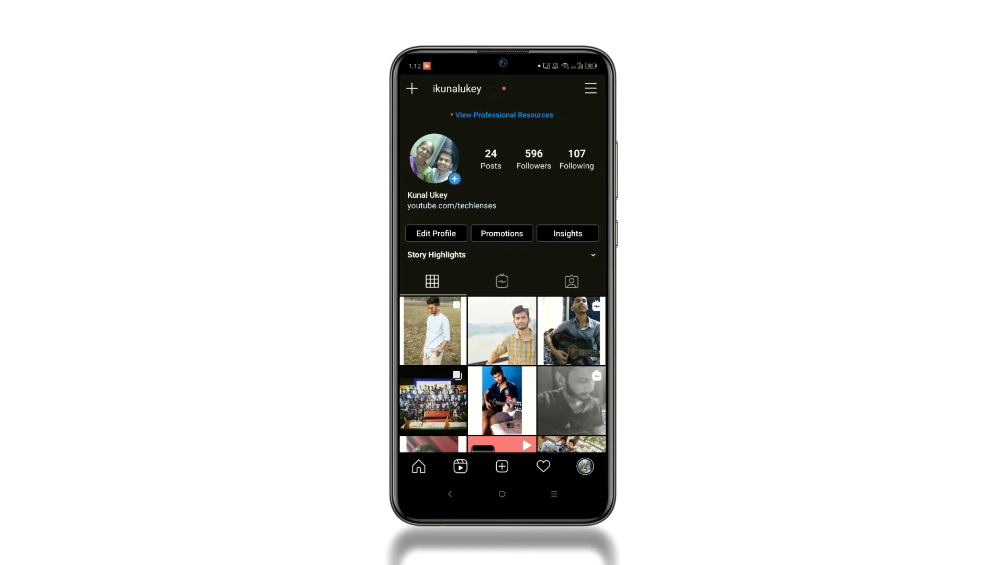
left_click(589, 88)
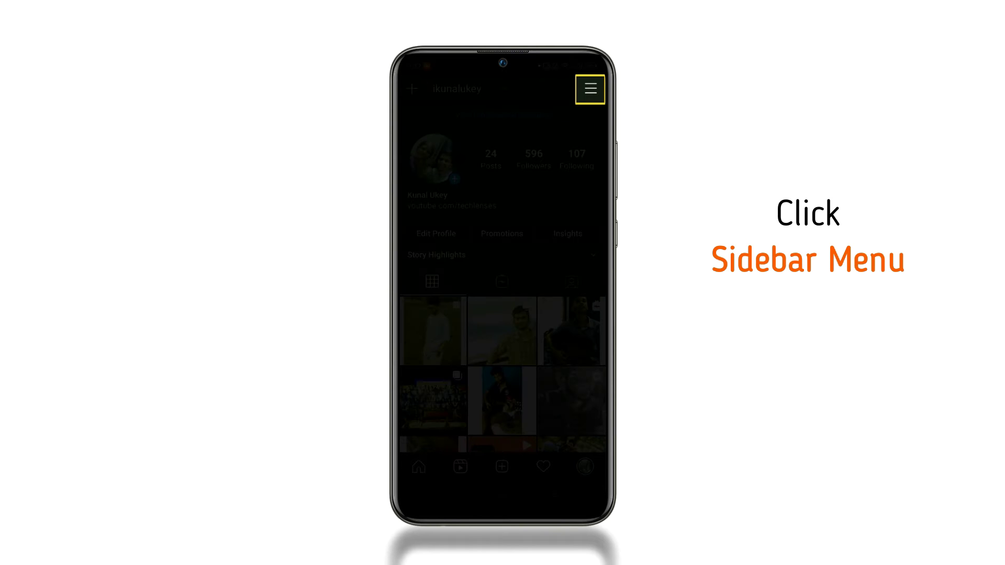
left_click(589, 89)
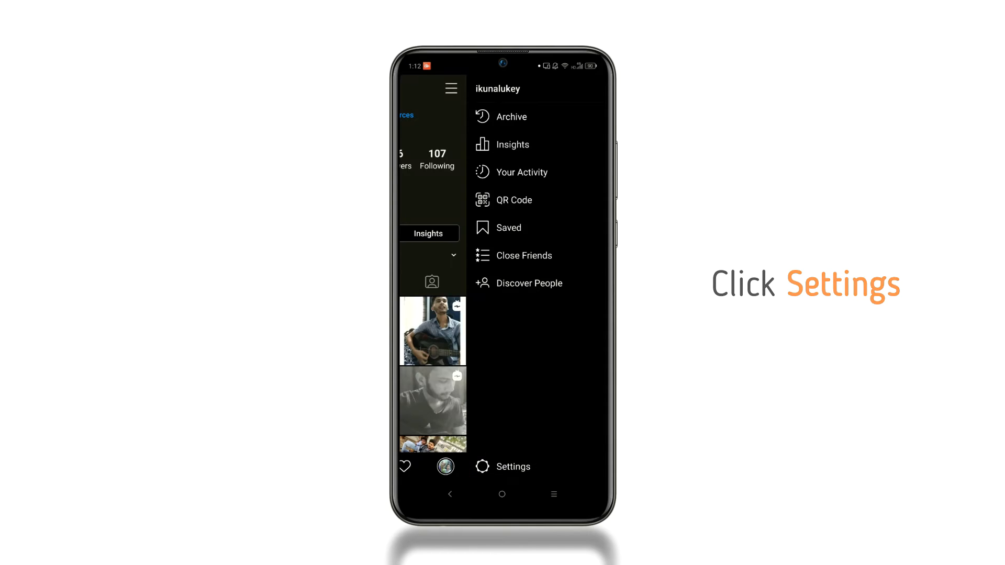
Go to Settings > Account and choose Switch to Personal Account
left_click(503, 467)
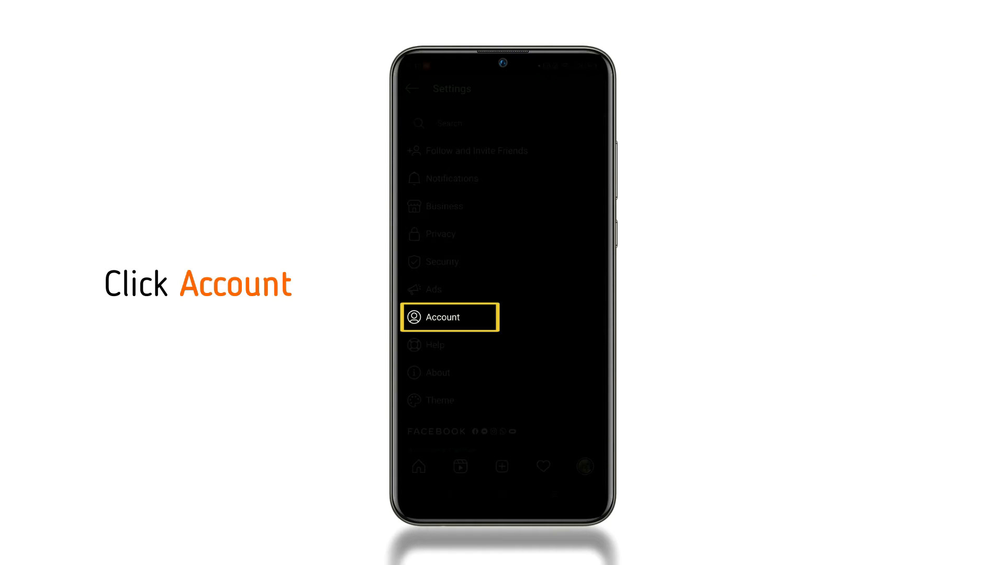
left_click(449, 317)
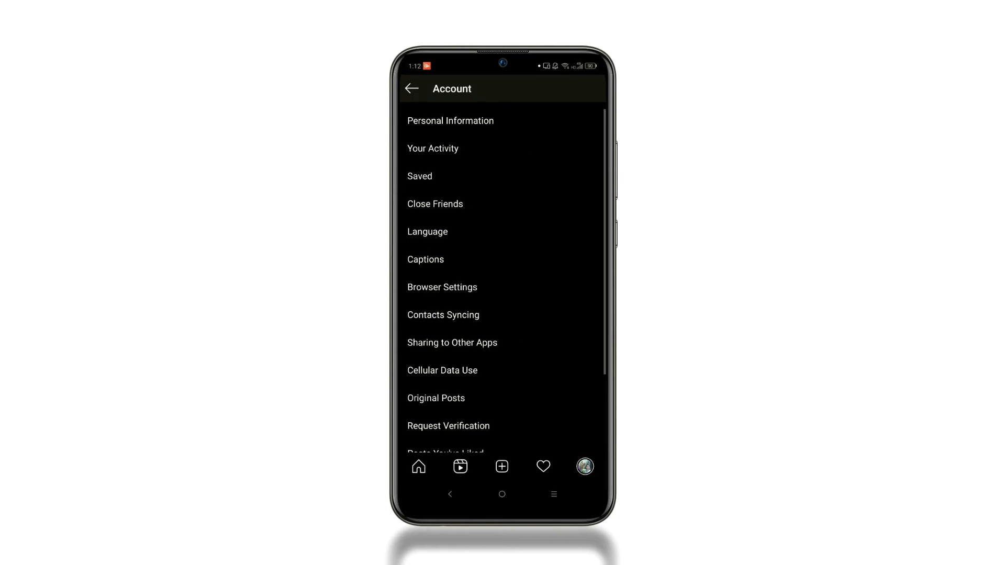
scroll("down", 3)
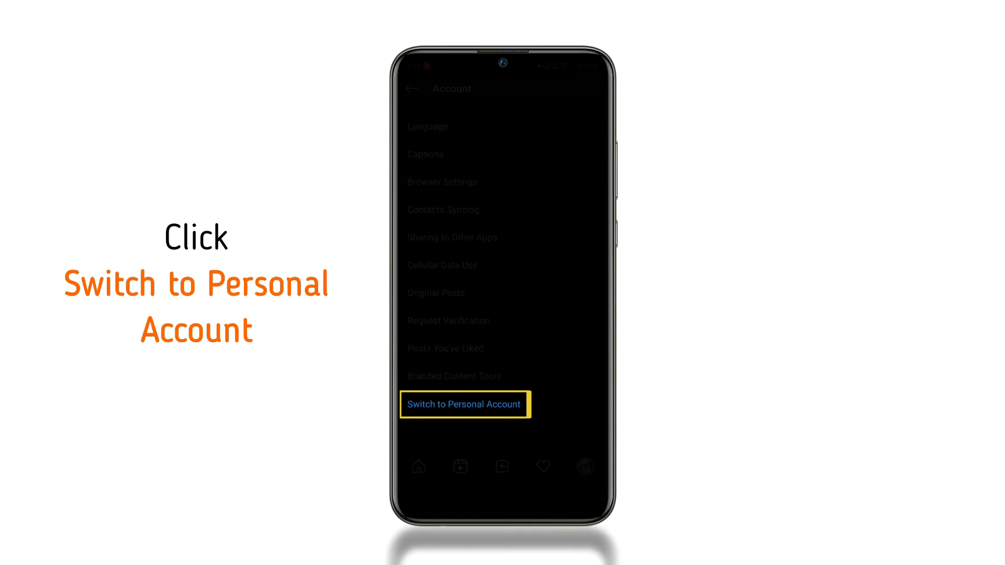
left_click(463, 403)
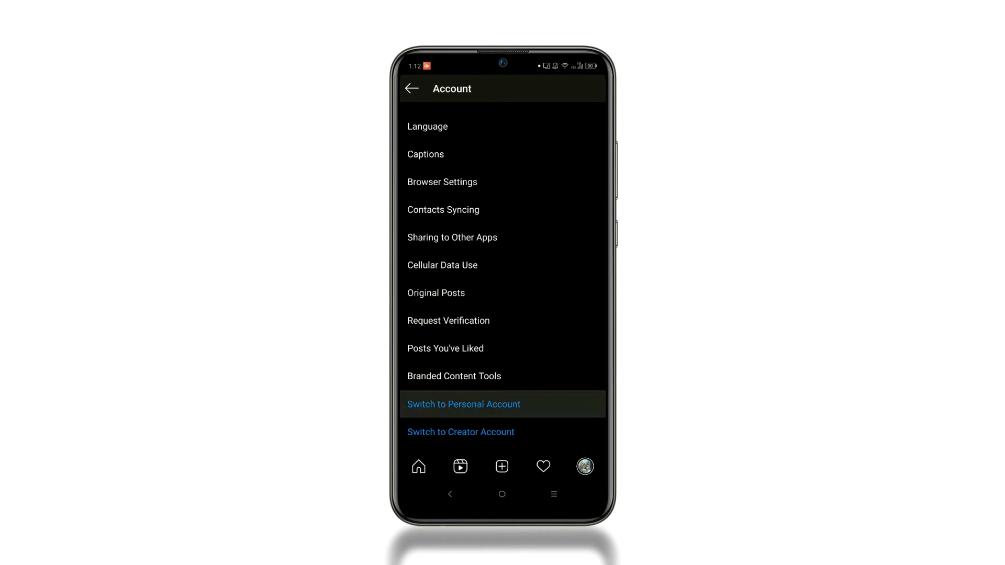
Confirm Switch Back so Settings shows 'Switched to Personal Account'
left_click(464, 403)
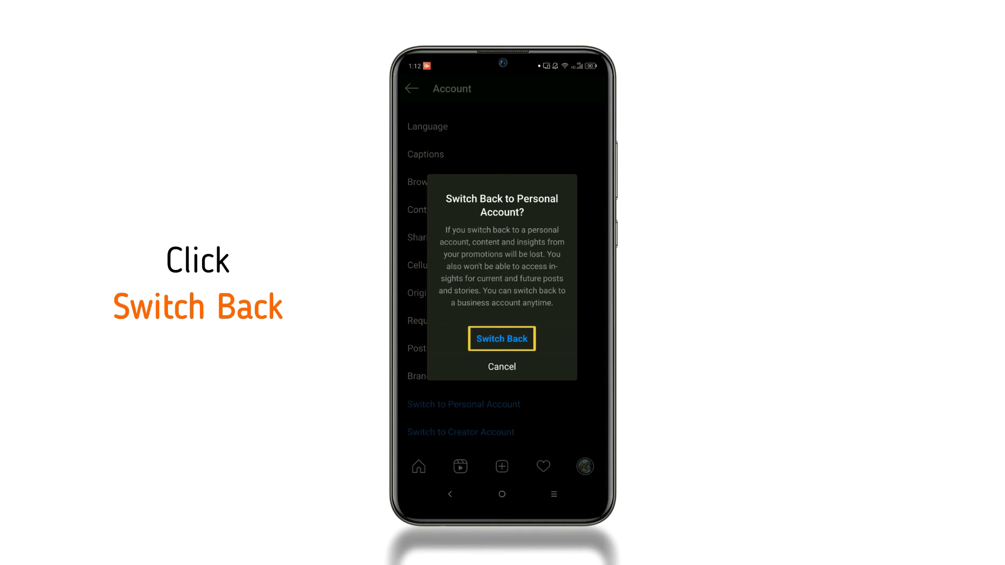
left_click(502, 339)
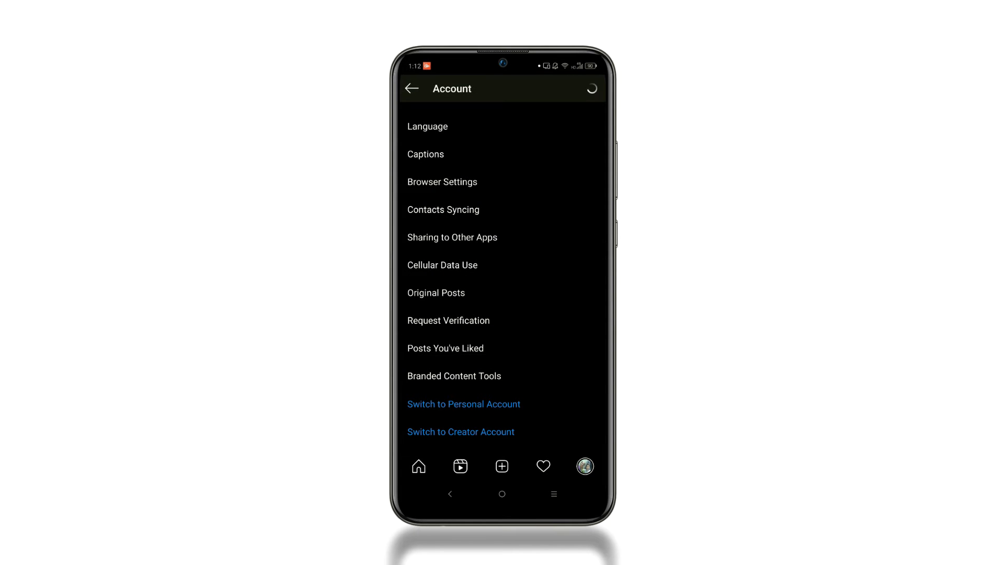
left_click(463, 404)
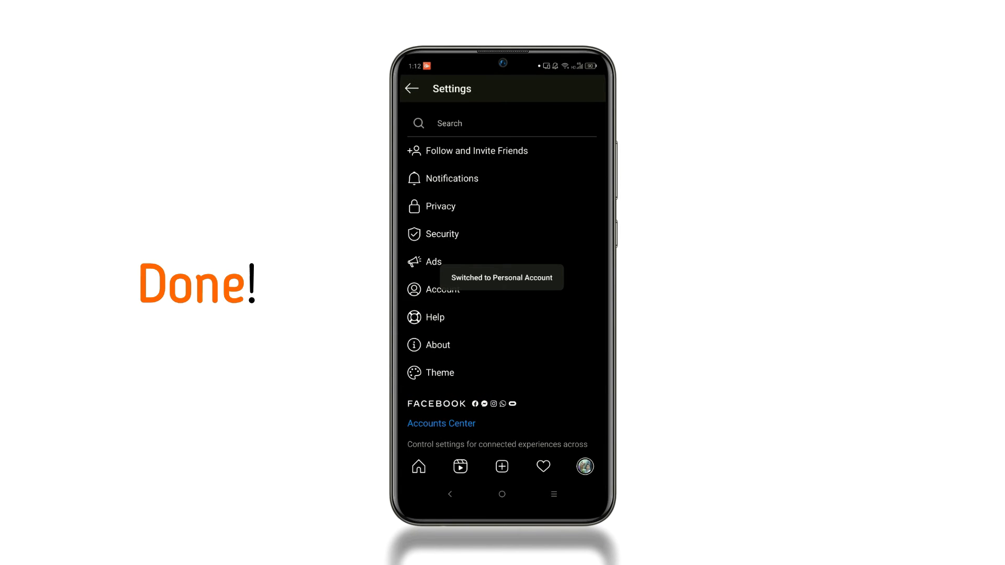